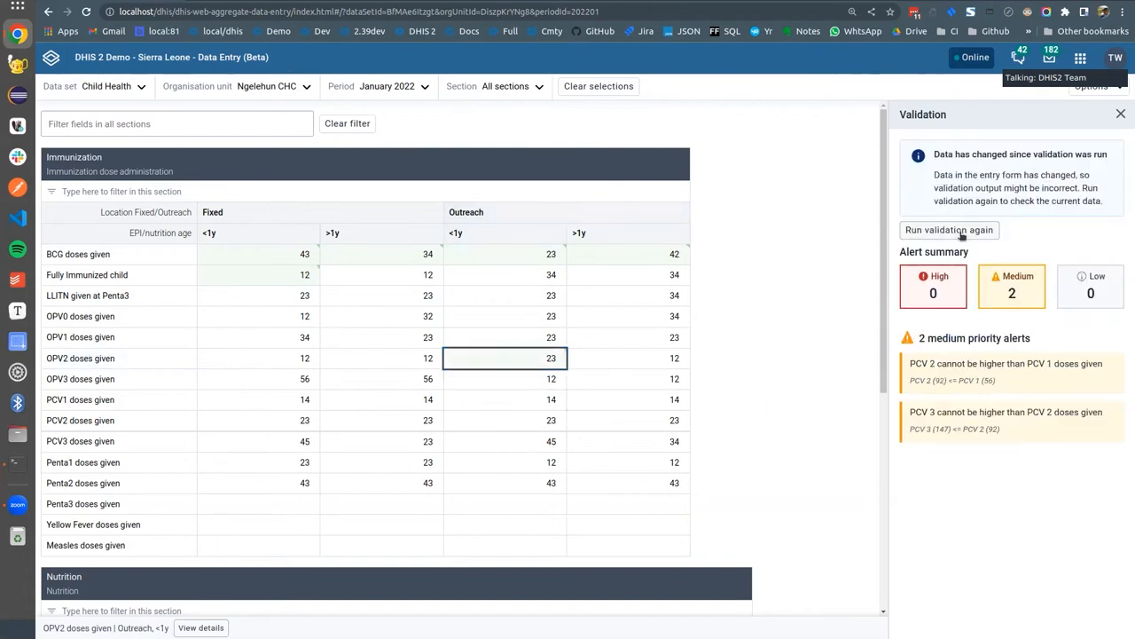
# Rerun validation so the panel shows 2 medium-priority PCV dose alerts and 0 high-priority
pyautogui.click(949, 231)
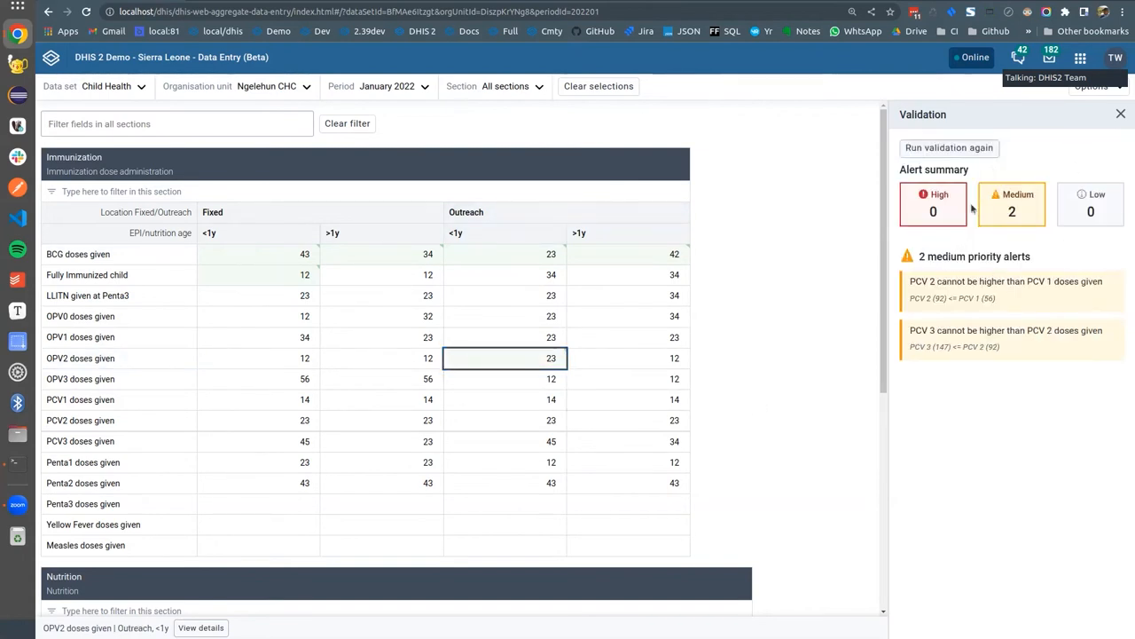
pyautogui.moveTo(777, 360)
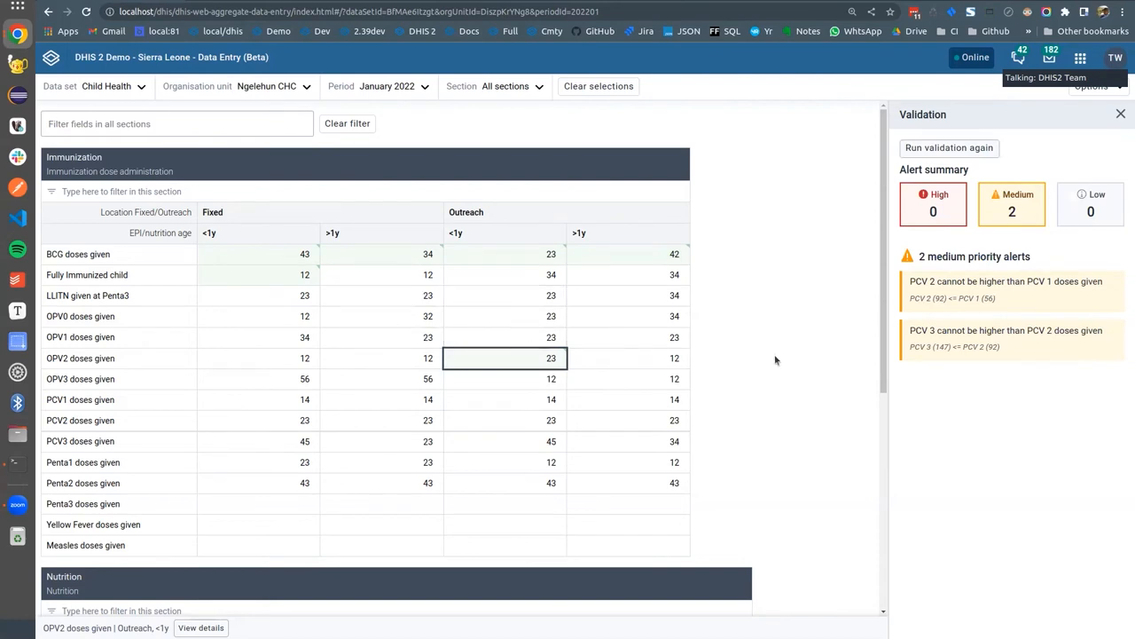
pyautogui.moveTo(835, 316)
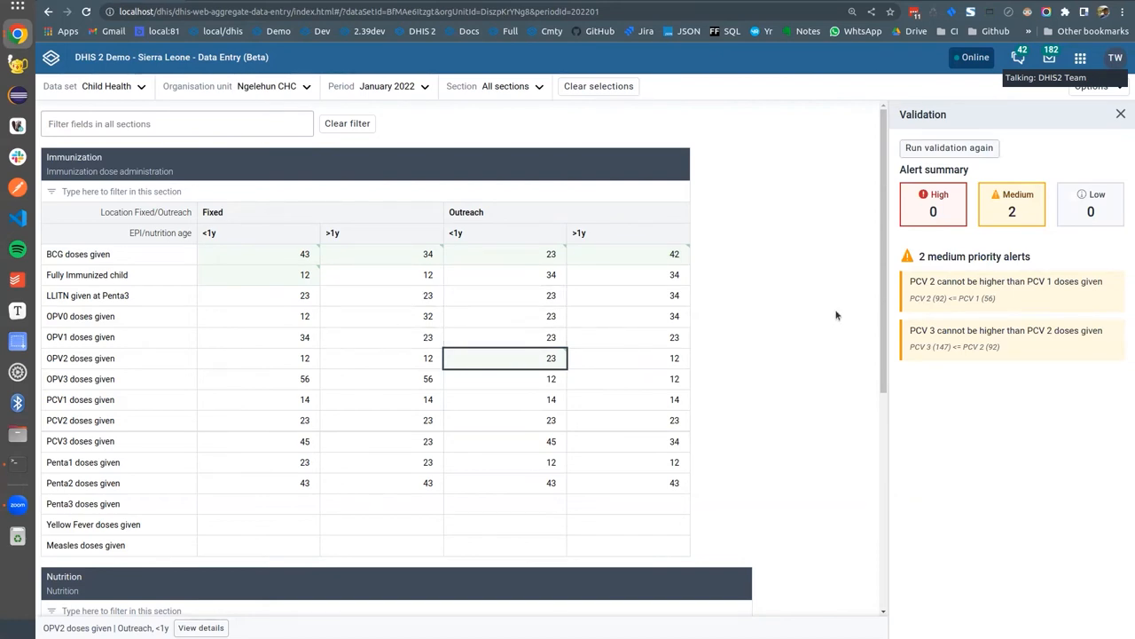